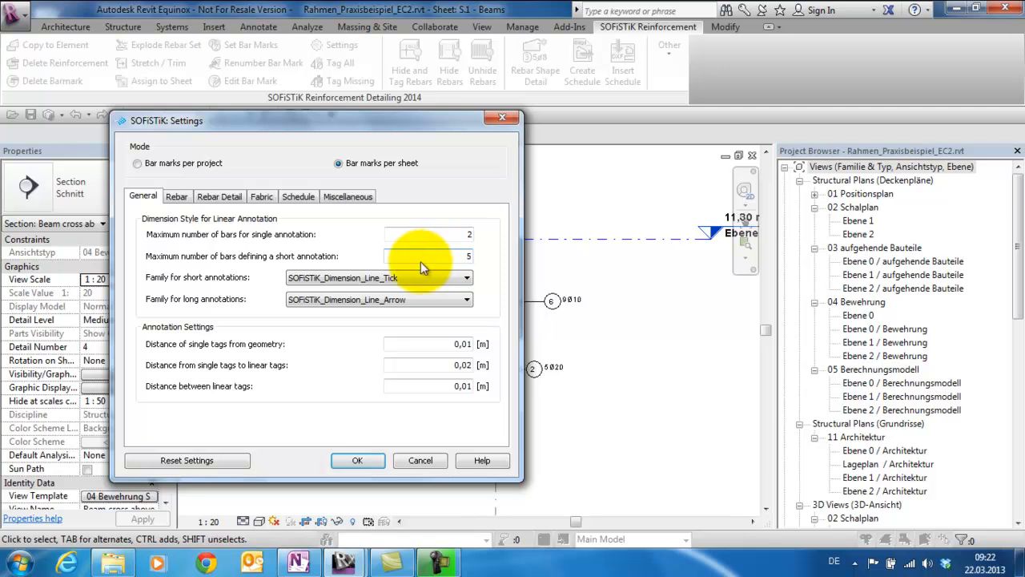
# Confirm the SOFiSTiK settings with bar marks numbered per sheet.
pyautogui.click(358, 460)
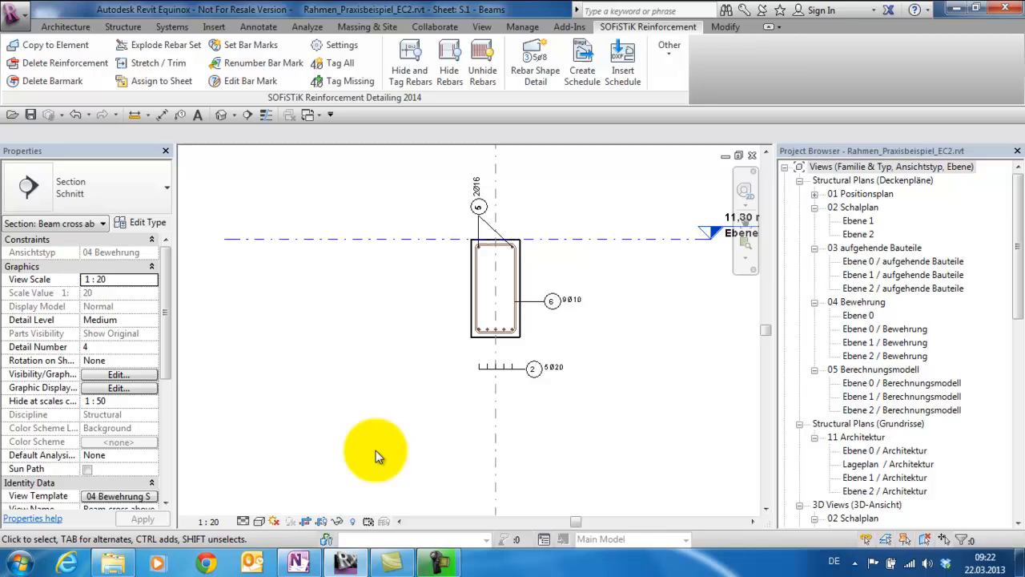
pyautogui.moveTo(445, 339)
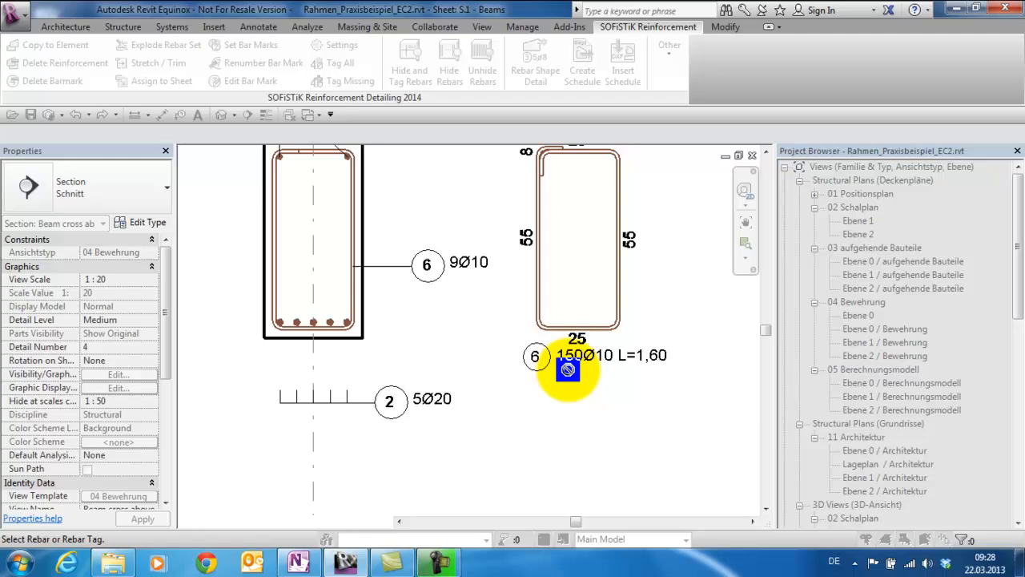
pyautogui.moveTo(587, 376)
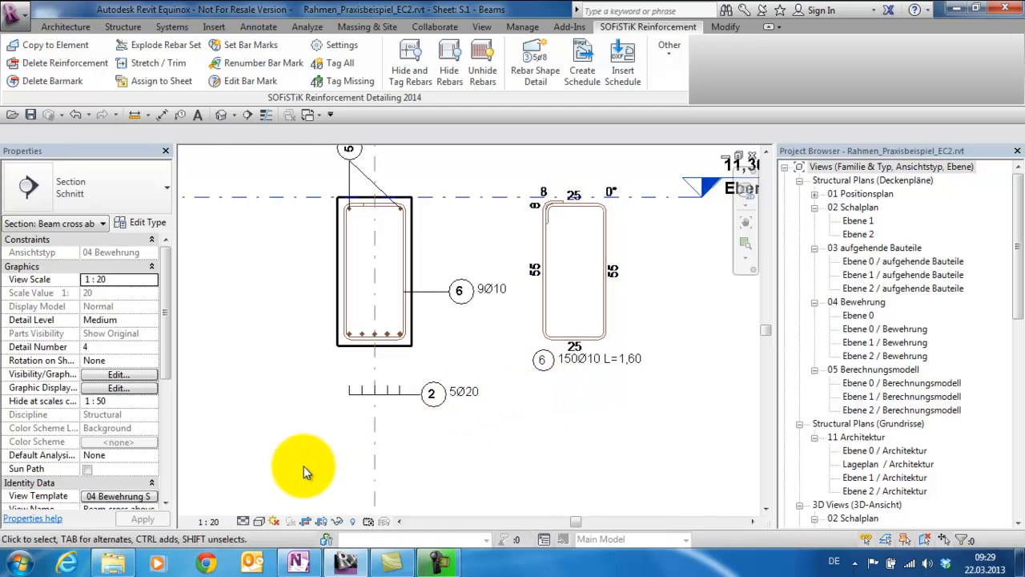
# Set the view detail level to Coarse for the stirrup 6 shape detail.
pyautogui.click(245, 521)
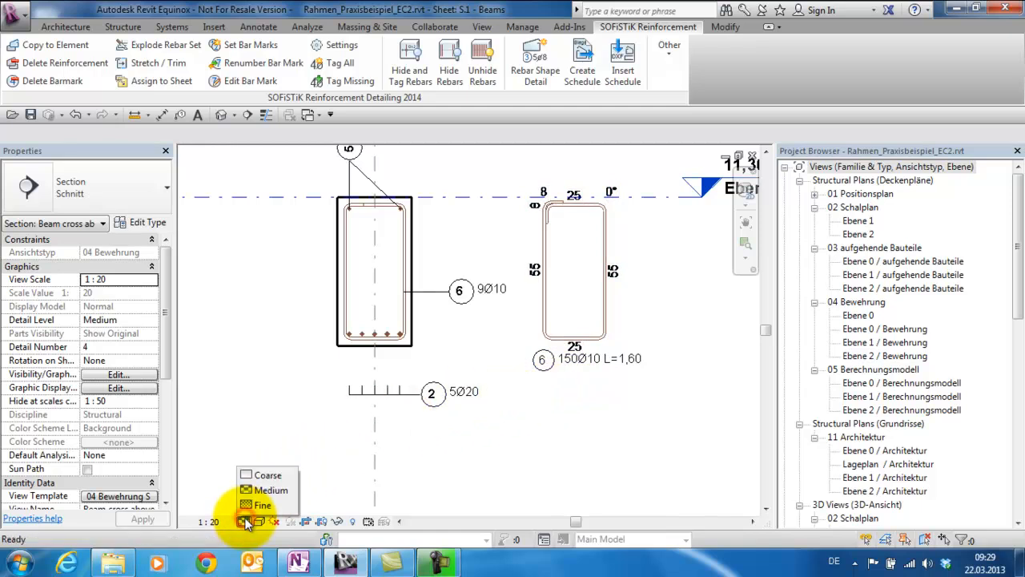
pyautogui.click(267, 474)
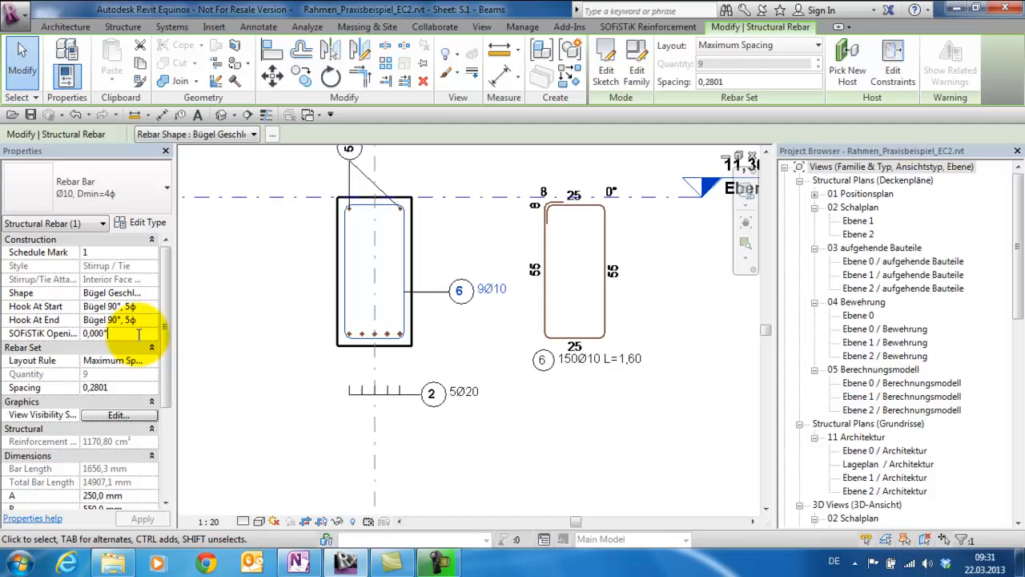
pyautogui.moveTo(202, 340)
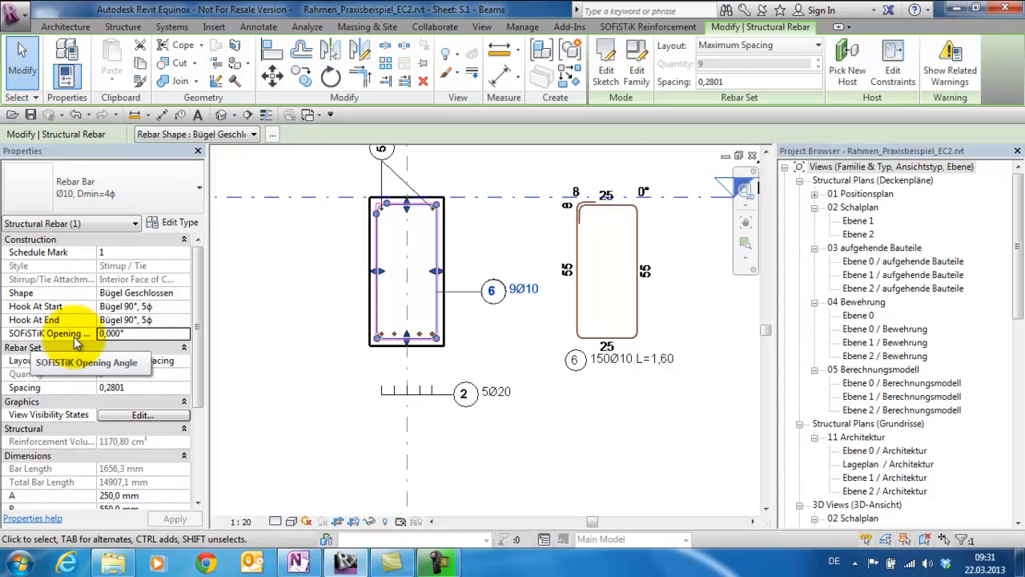
# Set stirrup 6's SOFiSTiK opening angle to 20°.
pyautogui.click(112, 333)
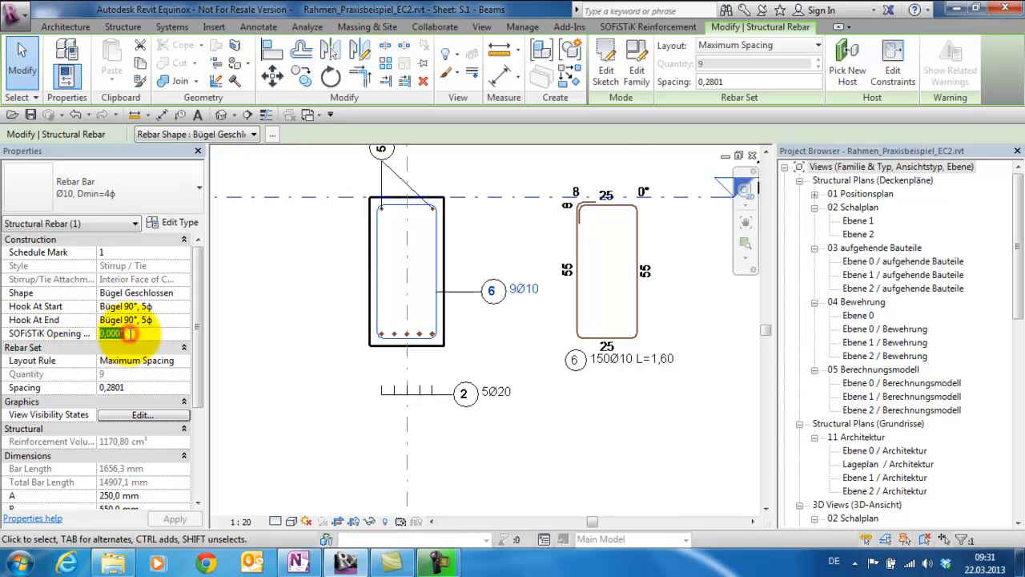
pyautogui.write('20,000')
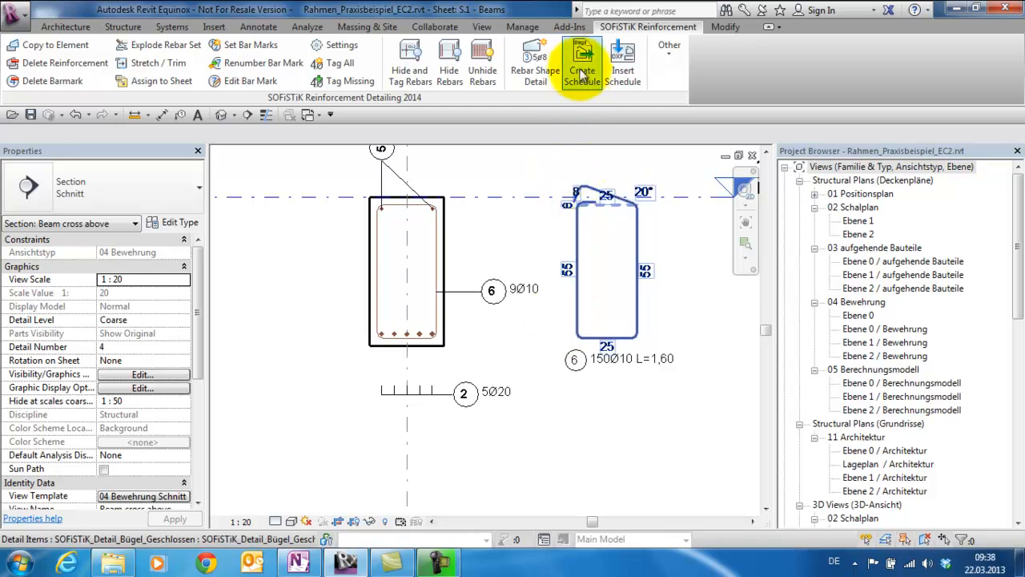
# Create the bar schedule for sheet S.1 - Beams.
pyautogui.click(582, 63)
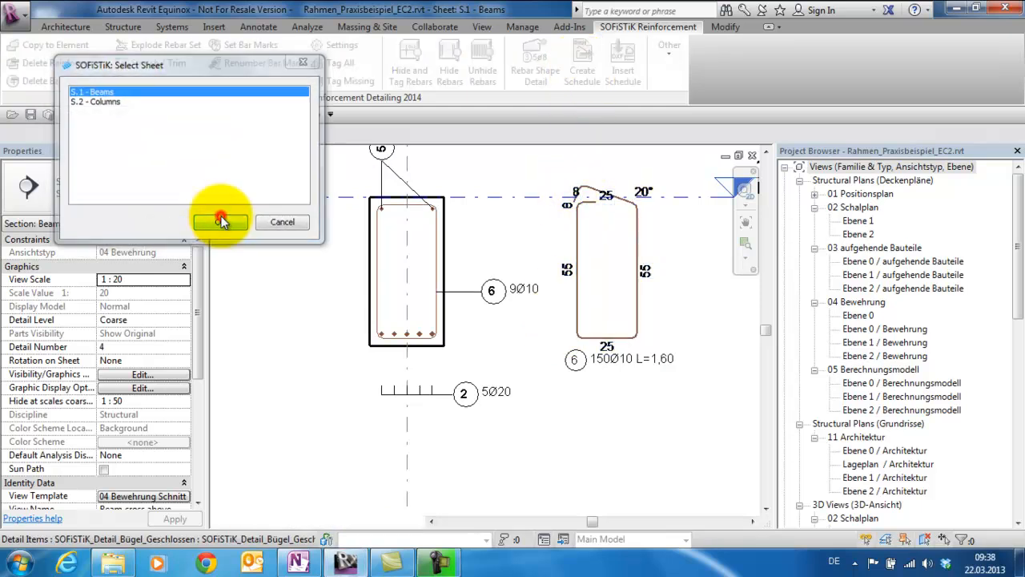
pyautogui.click(220, 222)
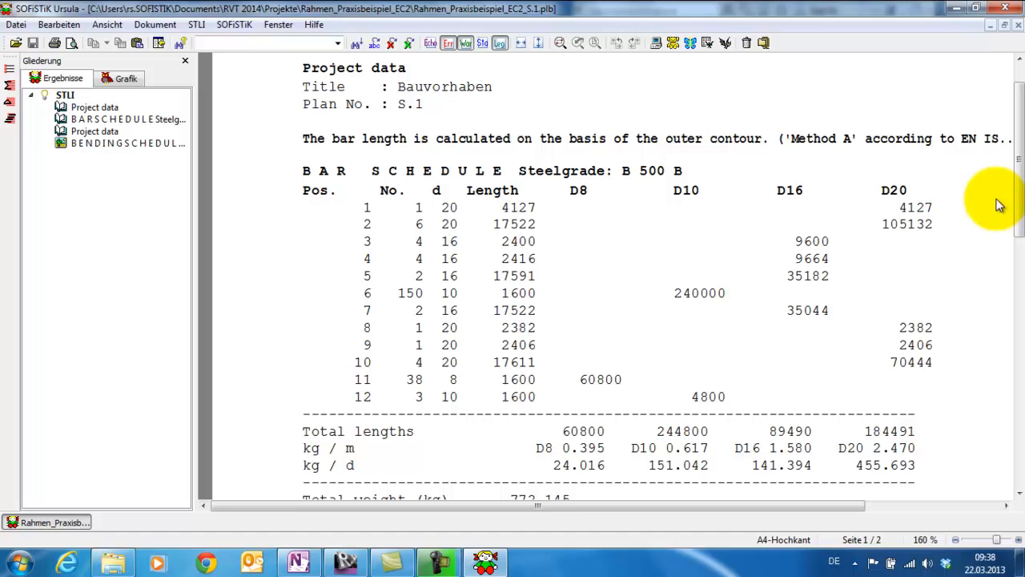
# Scroll to page 2 to view position 6 with its 20° opening.
pyautogui.scroll(-3)
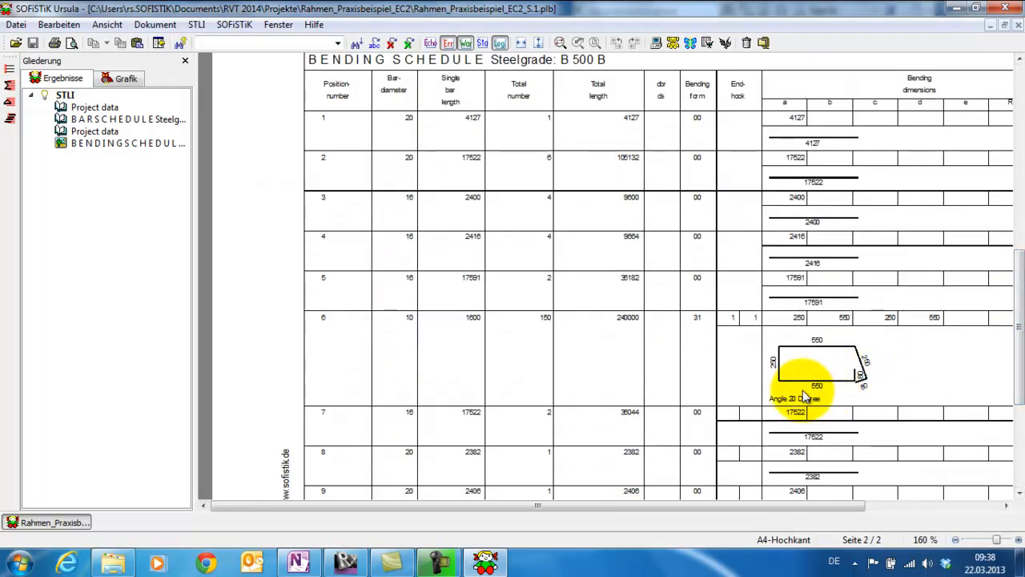
pyautogui.moveTo(808, 411)
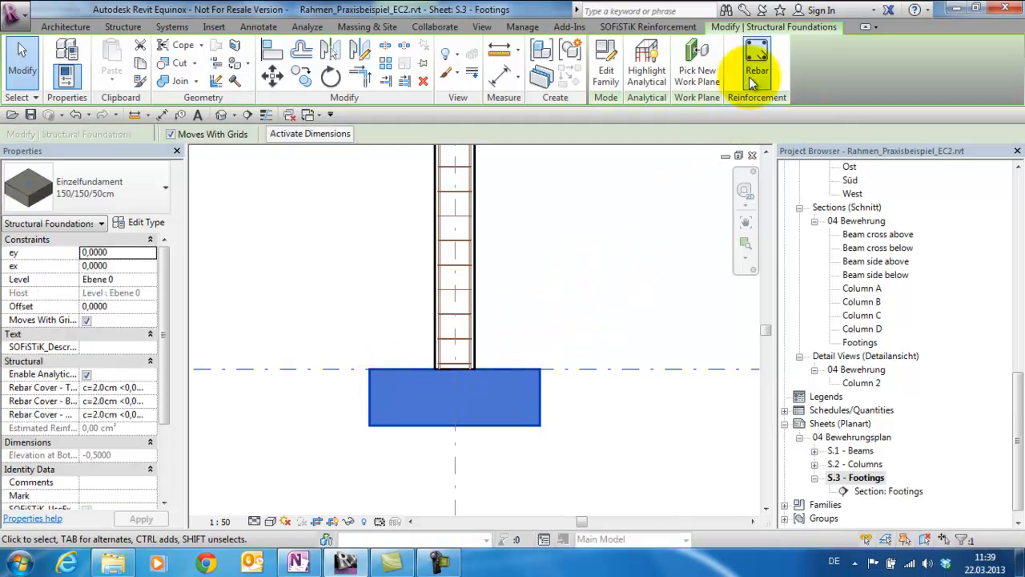
# Start placing rebar in the footing on sheet S.3 - Footings.
pyautogui.click(757, 60)
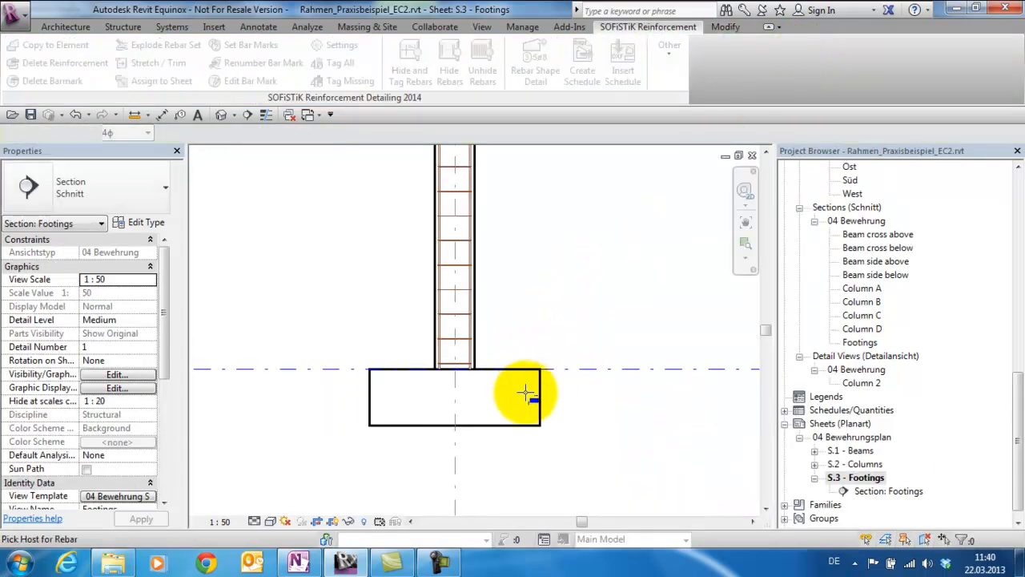